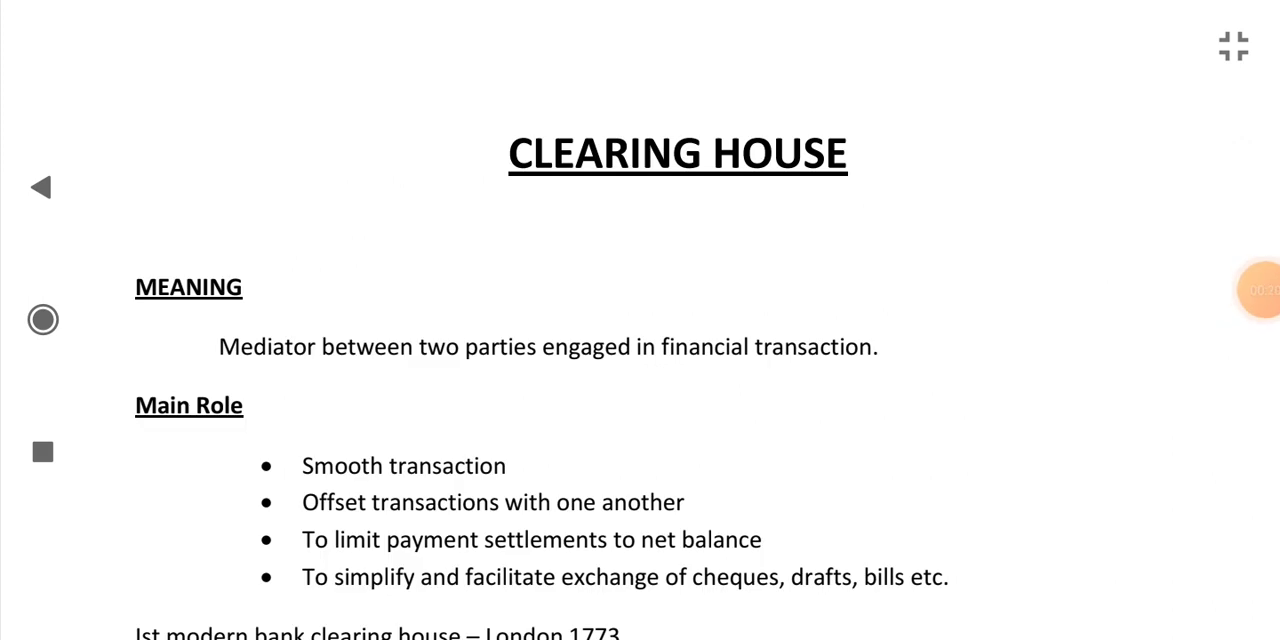
- Underline in red the CLEARING HOUSE title, MEANING heading and 'Mediator between two parties' sentence
drag(515, 205, 880, 190)
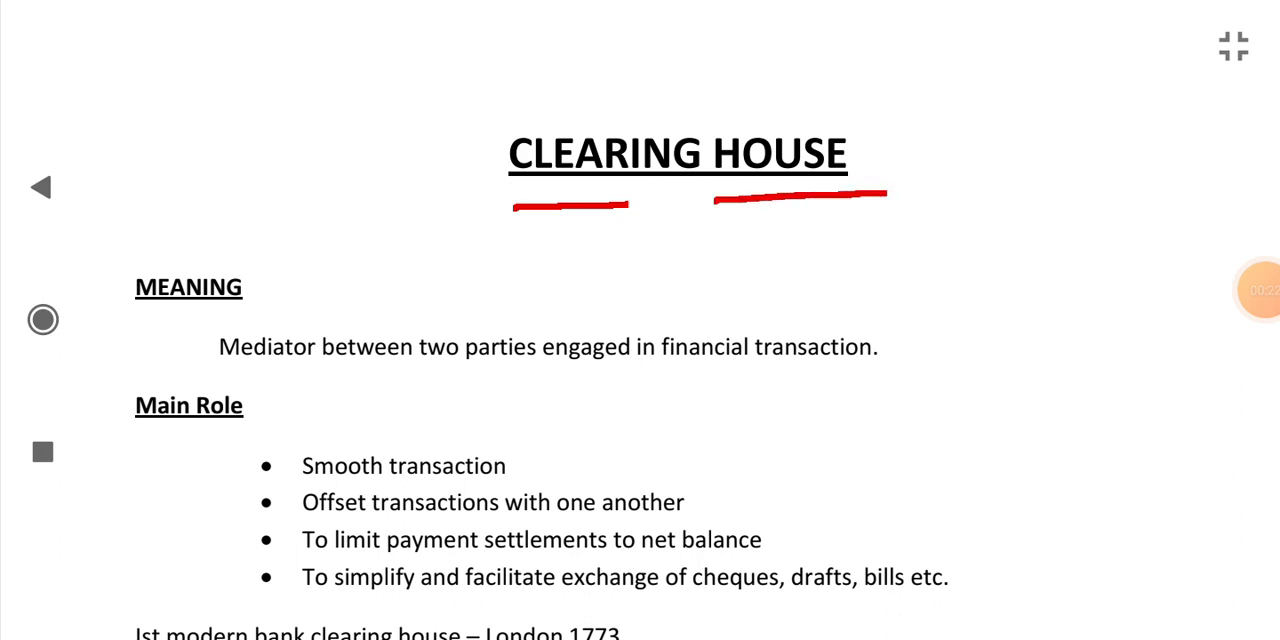
drag(145, 325, 183, 320)
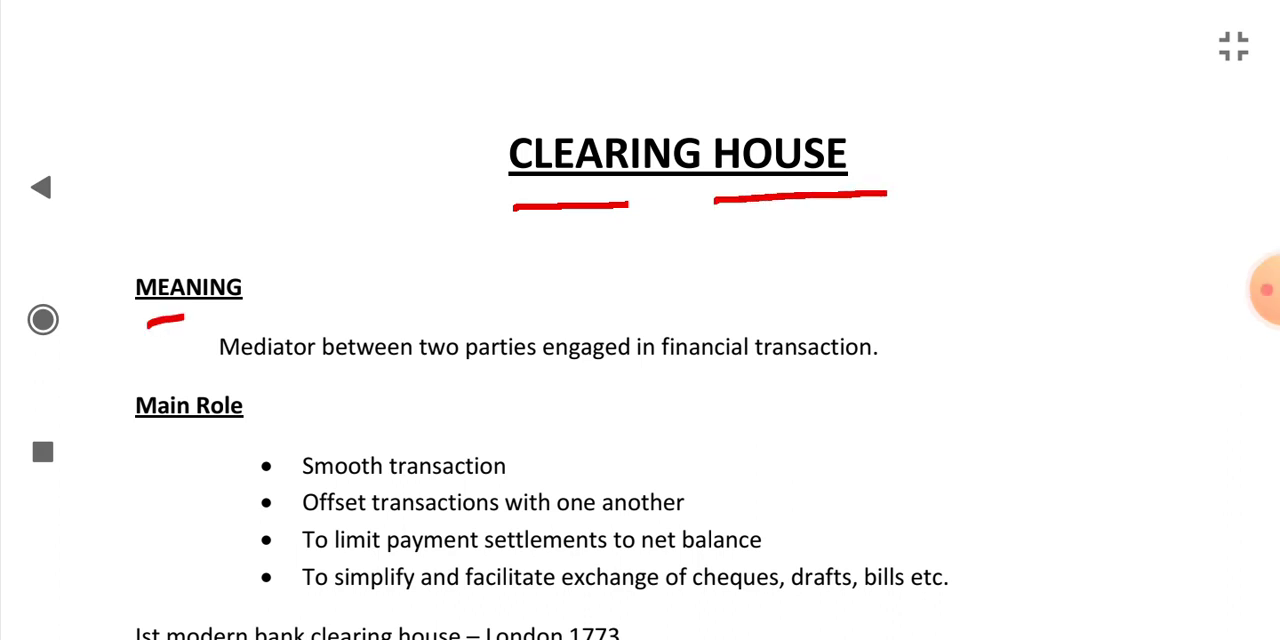
drag(150, 320, 290, 318)
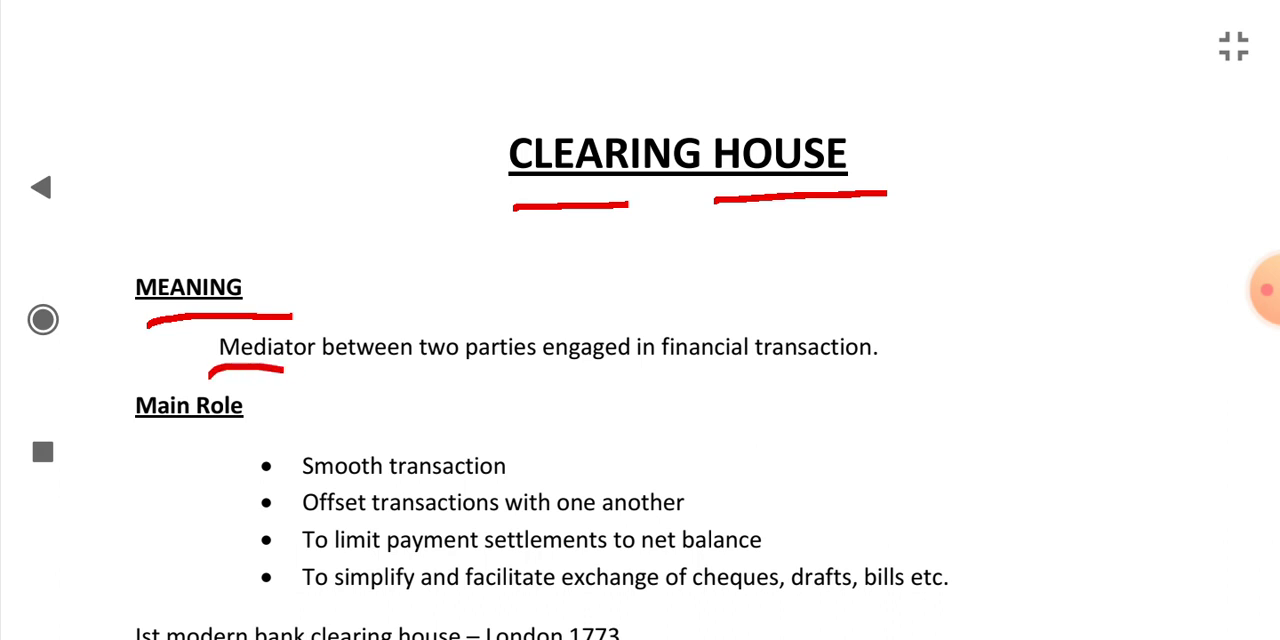
drag(360, 378, 525, 378)
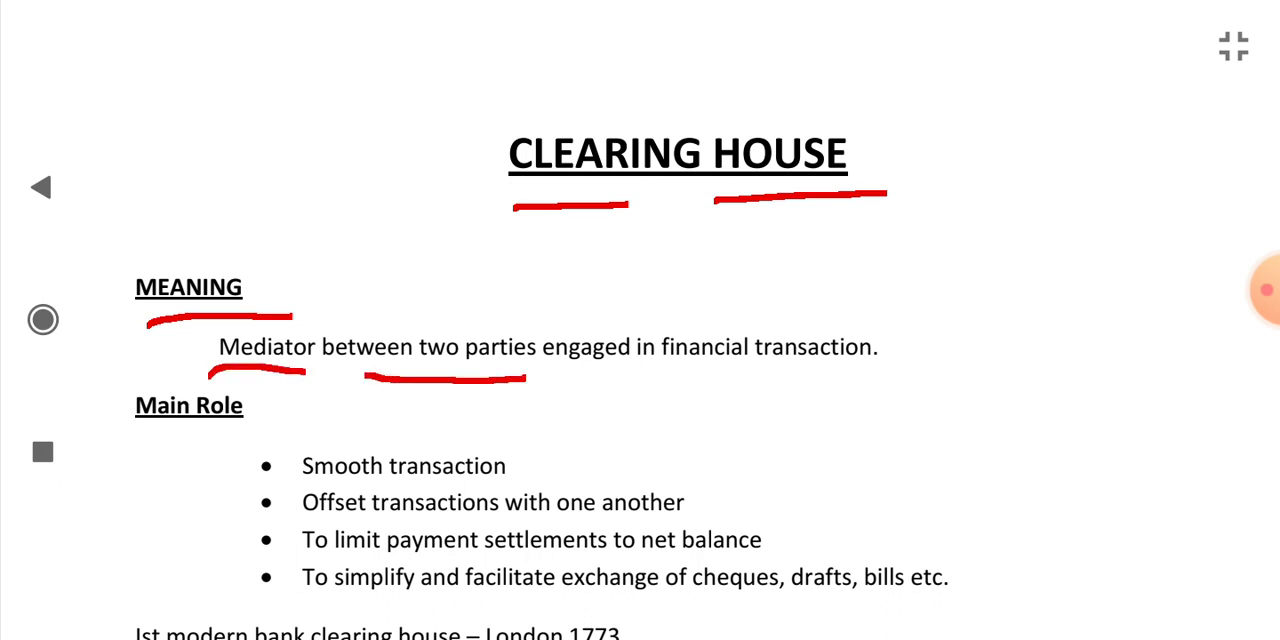
drag(568, 390, 880, 382)
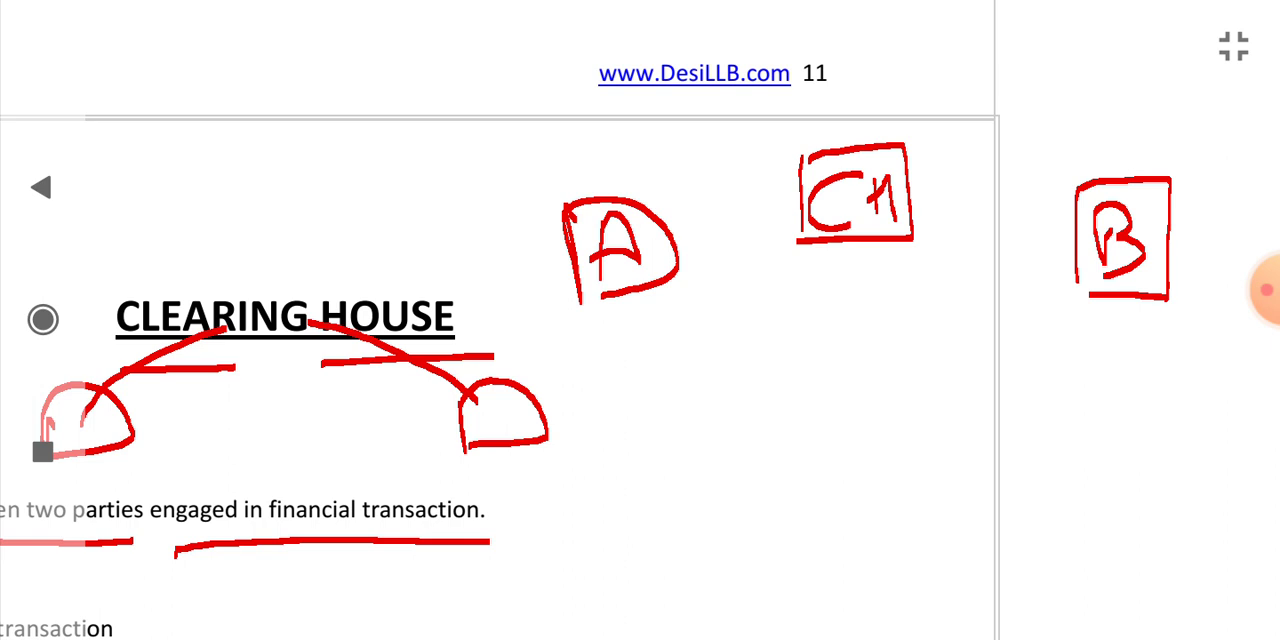
- Sketch C and D below the banks, link them to A and B, add the IT arrow and A→CH
drag(775, 485, 745, 555)
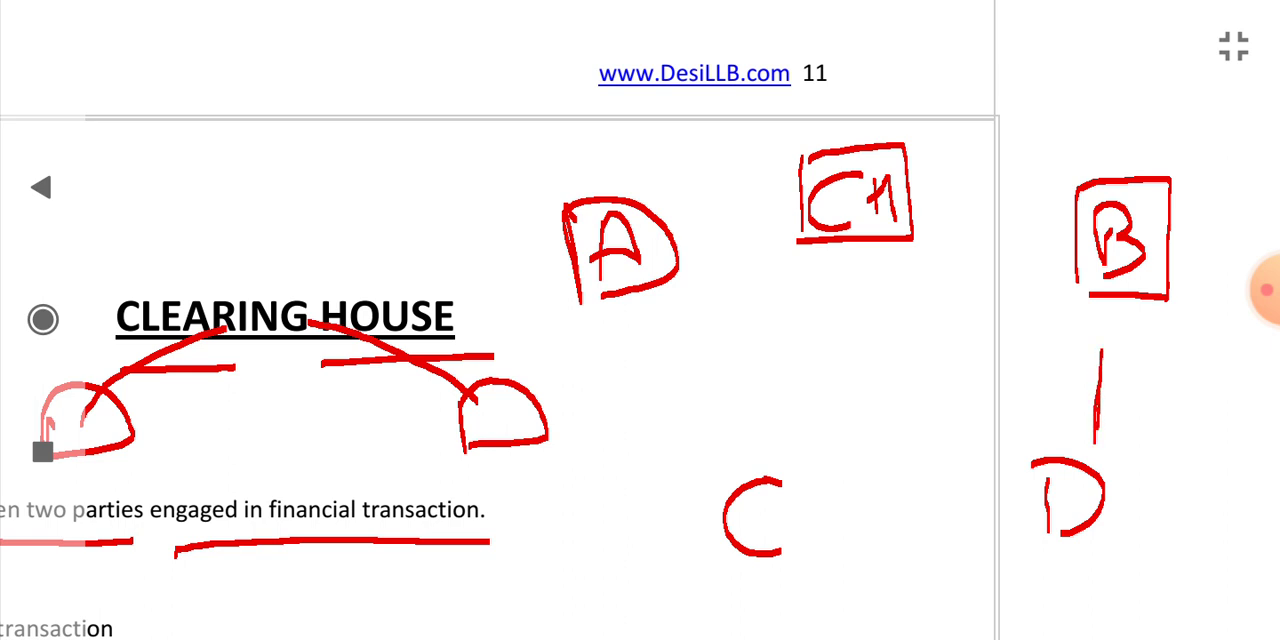
drag(651, 355, 727, 462)
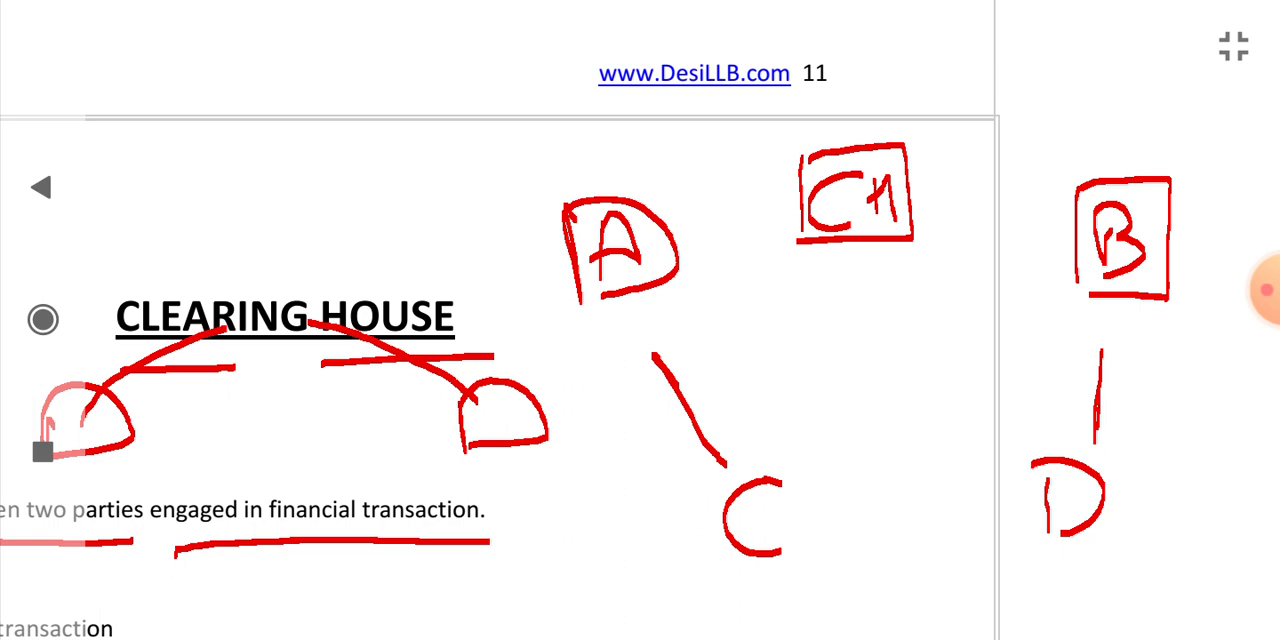
drag(825, 505, 1020, 500)
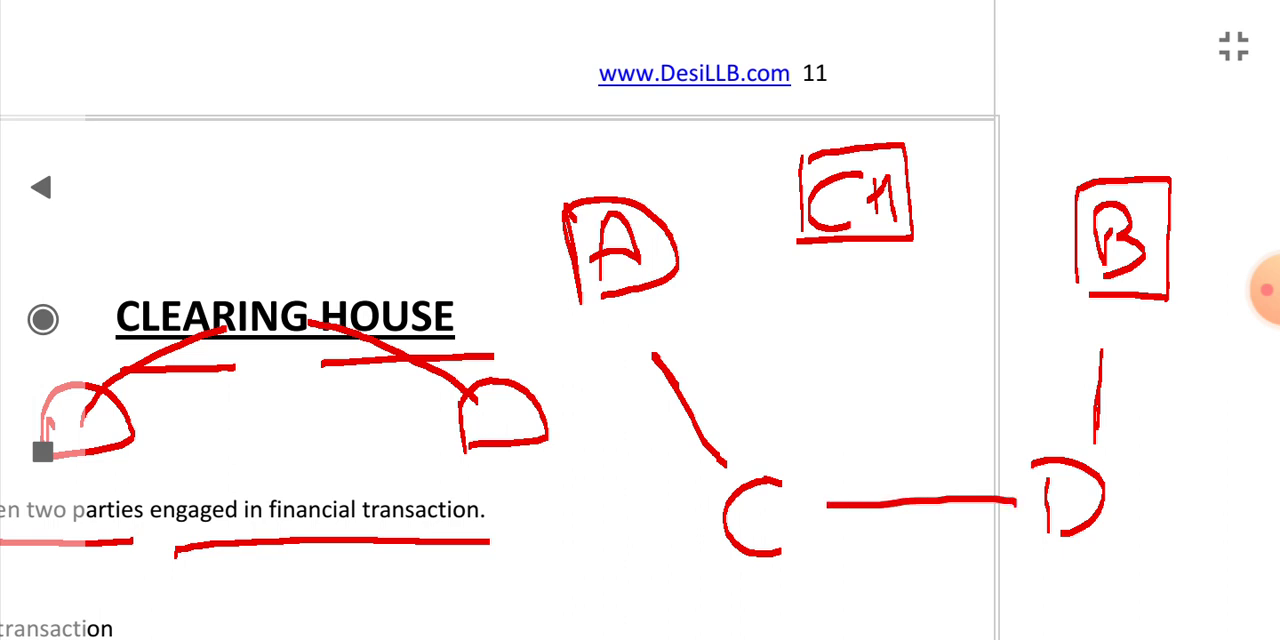
drag(1000, 500, 810, 505)
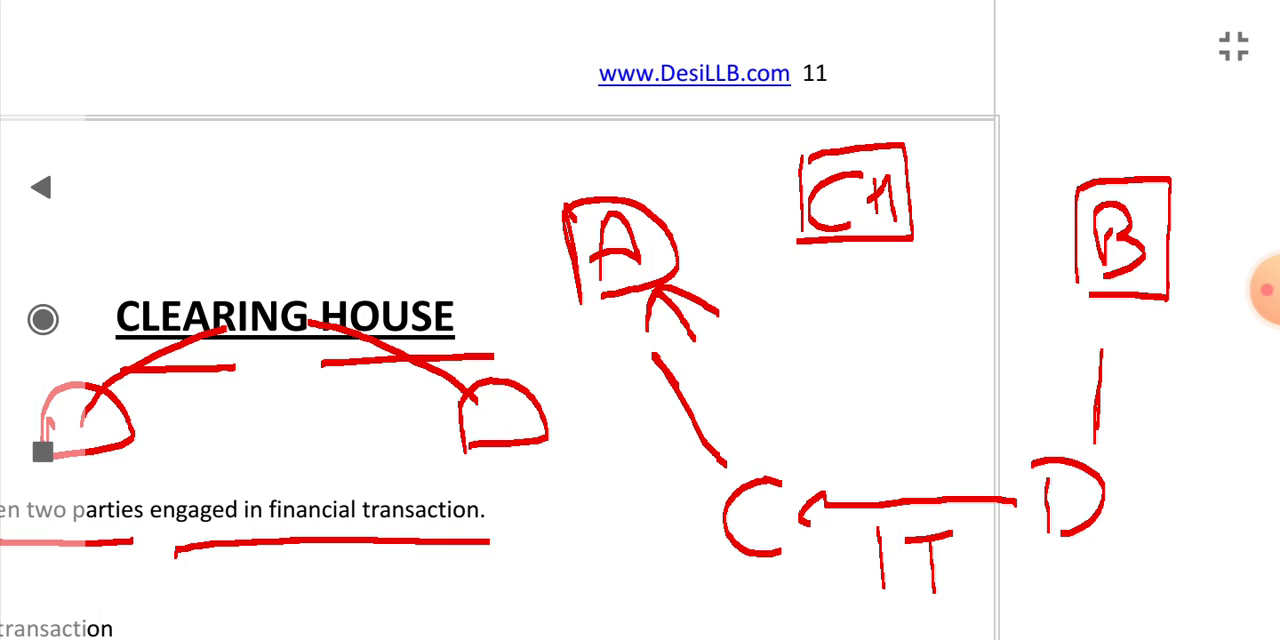
drag(675, 215, 785, 205)
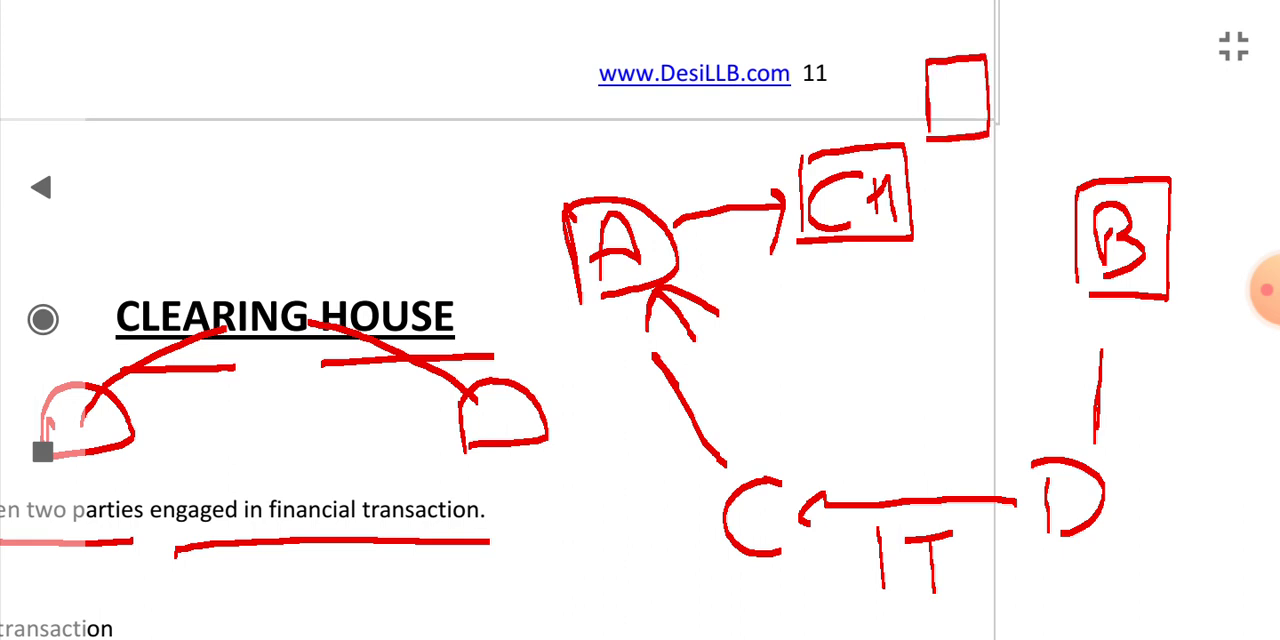
- Draw the CH→B, B→A and A→C arrows, then bring up the Main Role list
drag(930, 195, 1065, 205)
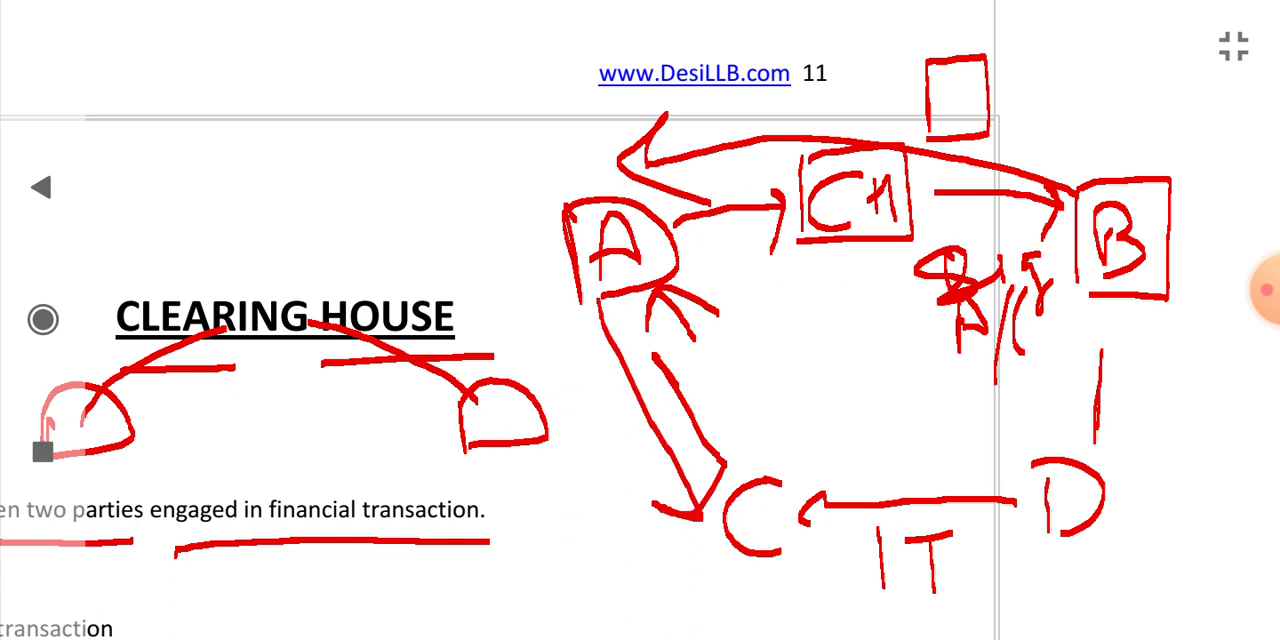
drag(760, 150, 910, 110)
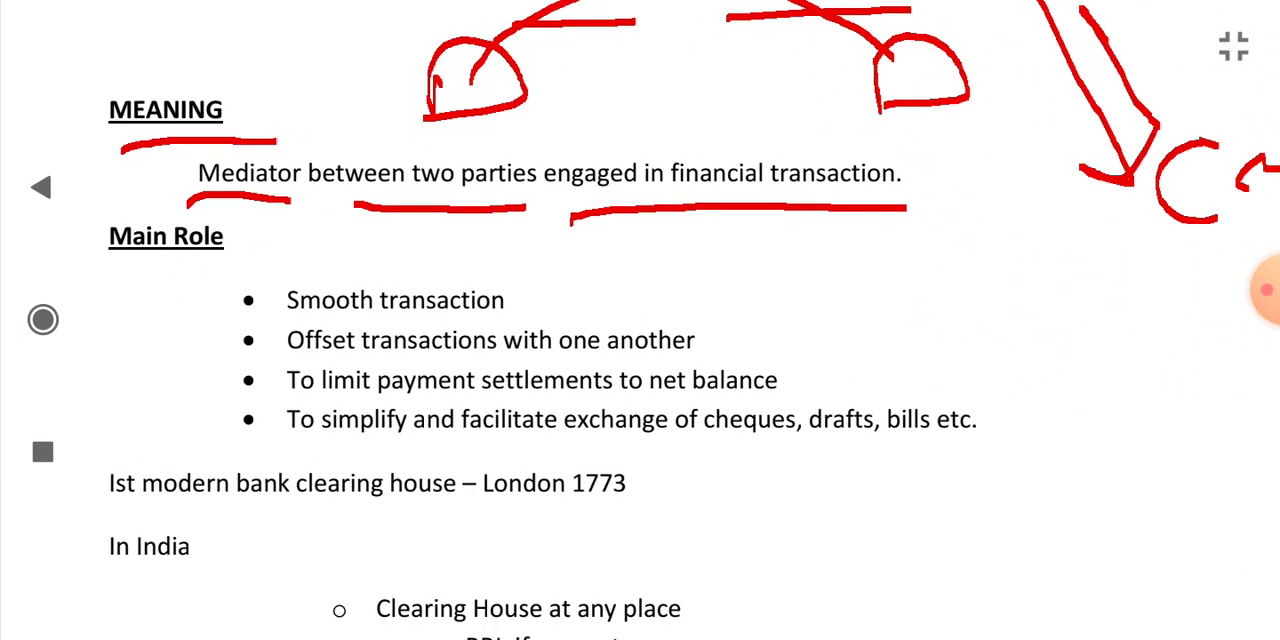
- Underline 'Main Role', 'Smooth transaction' and 'Offset transactions with one another', then sketch A, CH and B
drag(118, 278, 228, 265)
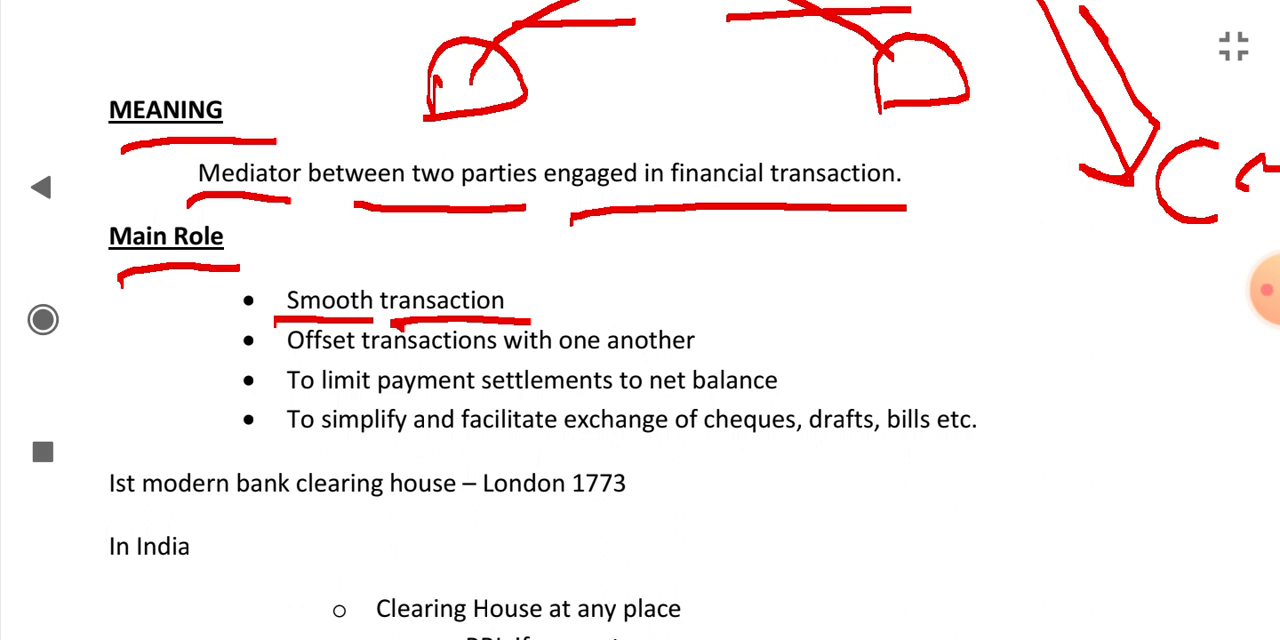
drag(265, 360, 625, 358)
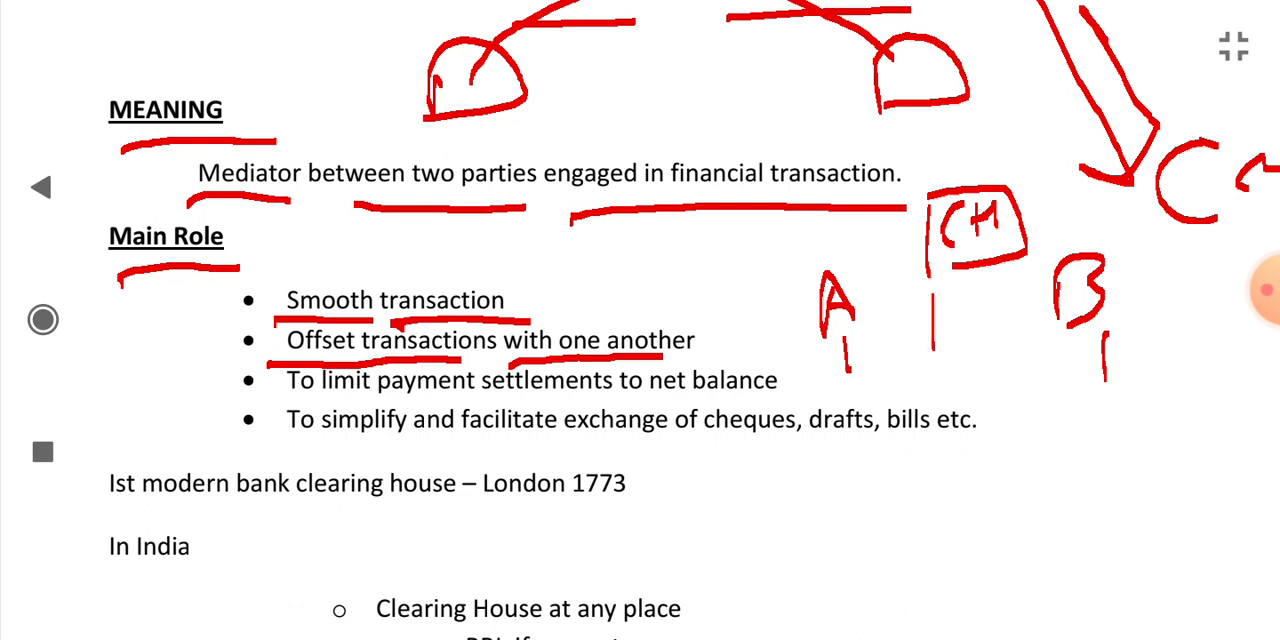
- Draw a double-headed arrow between A and B under CH, and underline the remaining roles
drag(935, 310, 1000, 310)
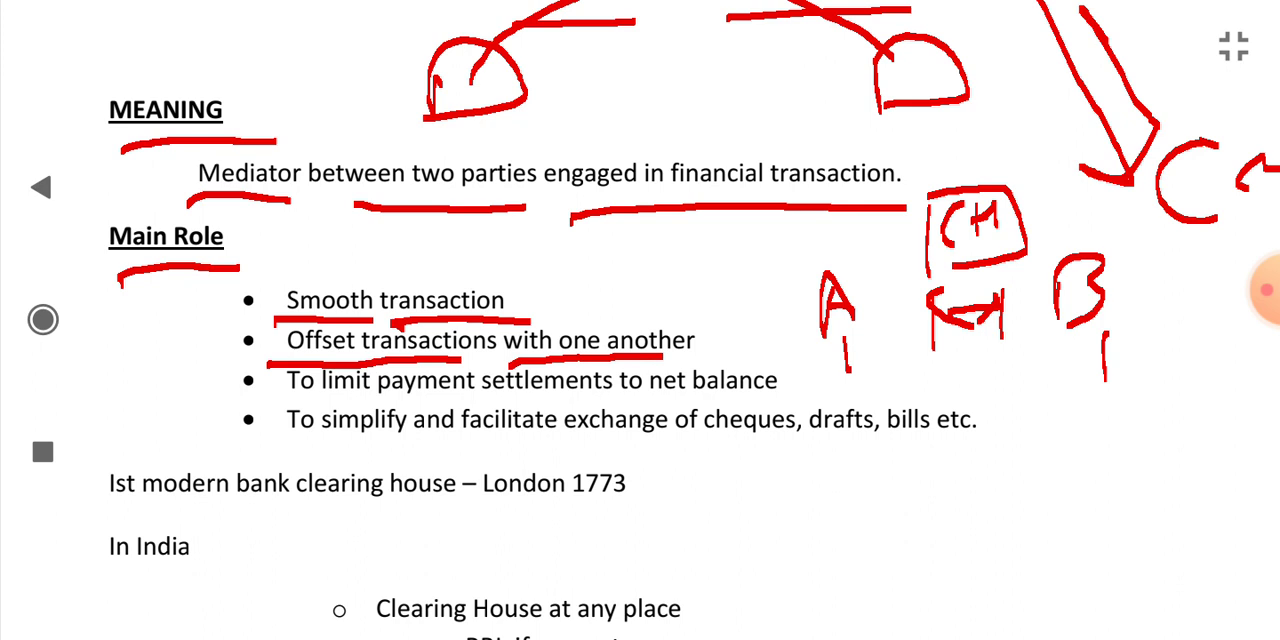
drag(298, 401, 602, 401)
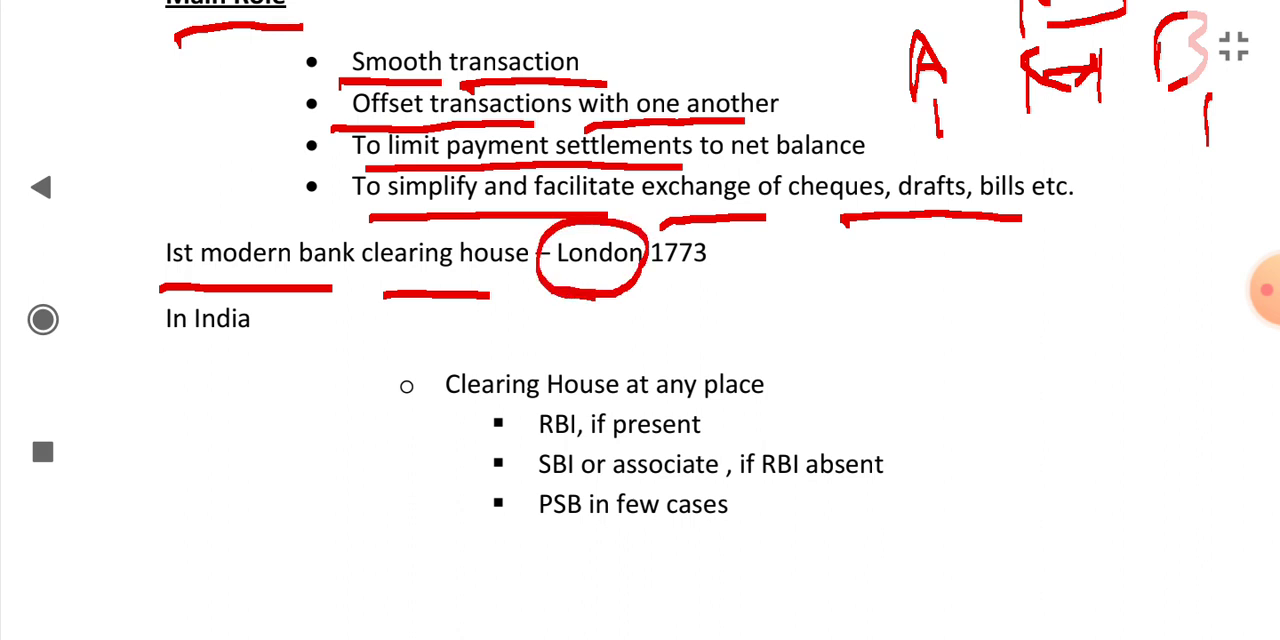
- Underline '1773' and 'In India', then scroll down to the empty space below the notes
drag(155, 352, 275, 352)
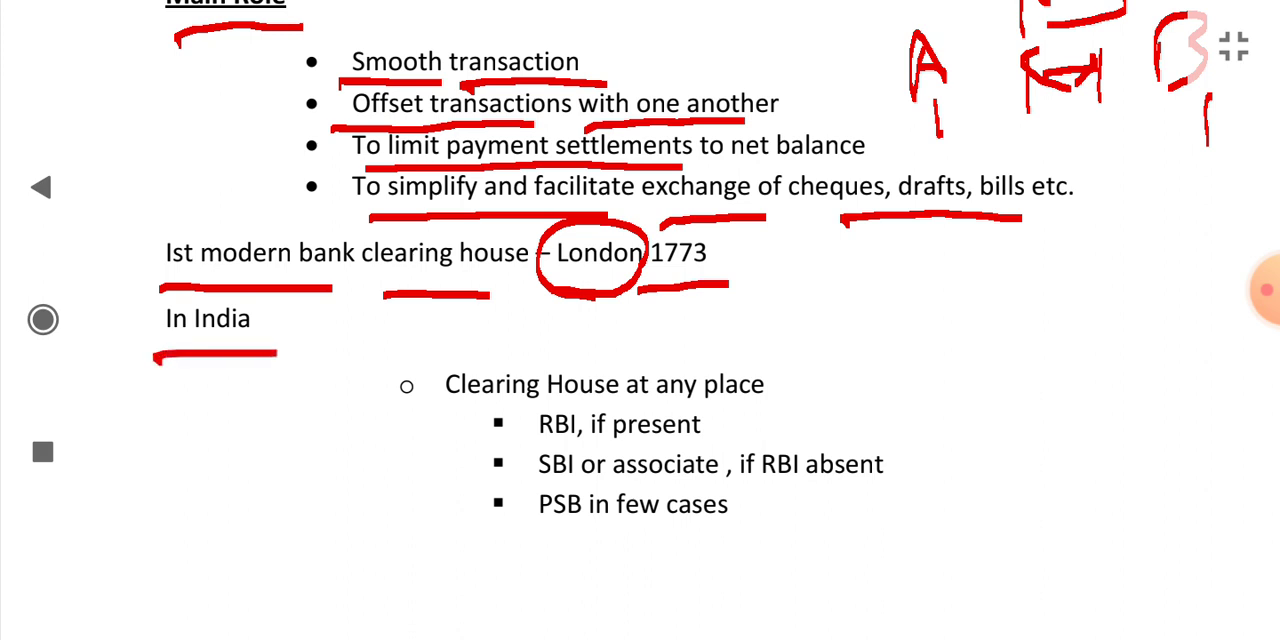
scroll(down, 3)
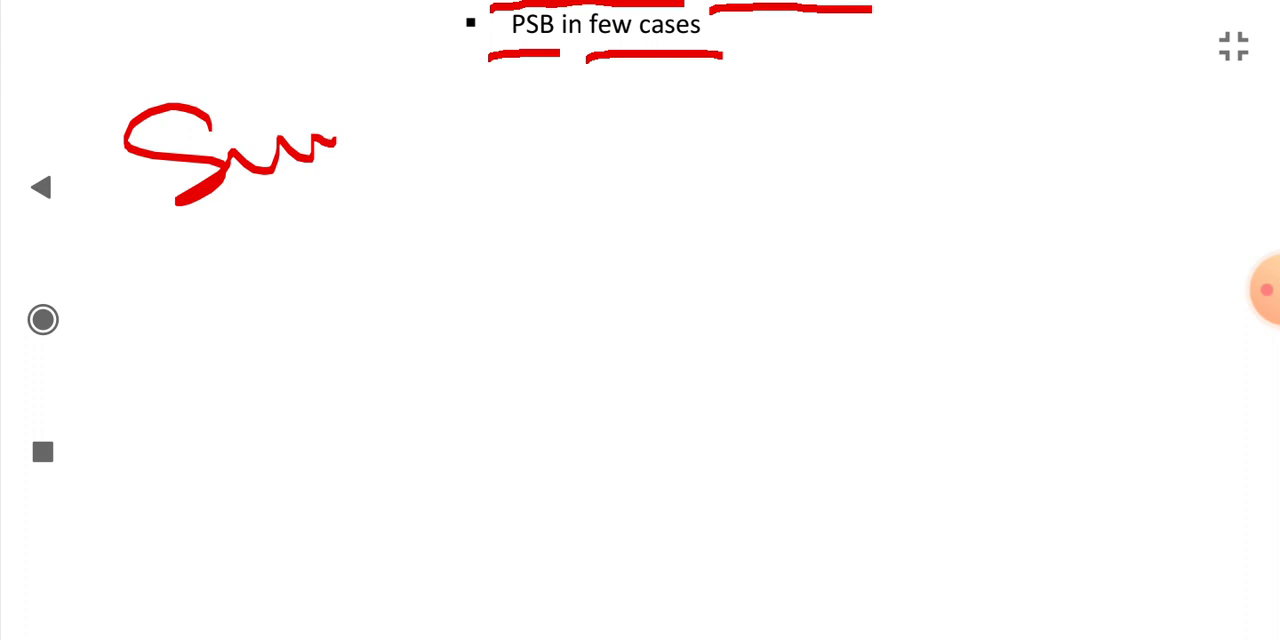
- Handwrite 'Summary' with meaning, roles including LP, 1st London, and India: RBI, SBI, PSB
drag(330, 140, 435, 110)
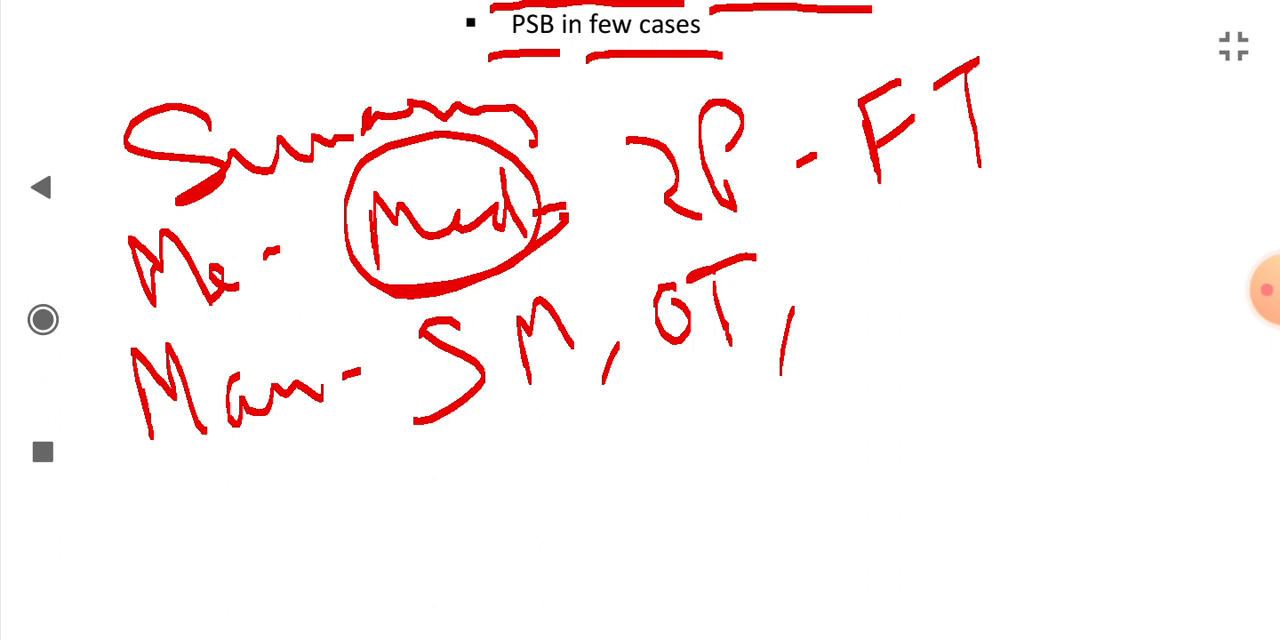
drag(835, 235, 925, 310)
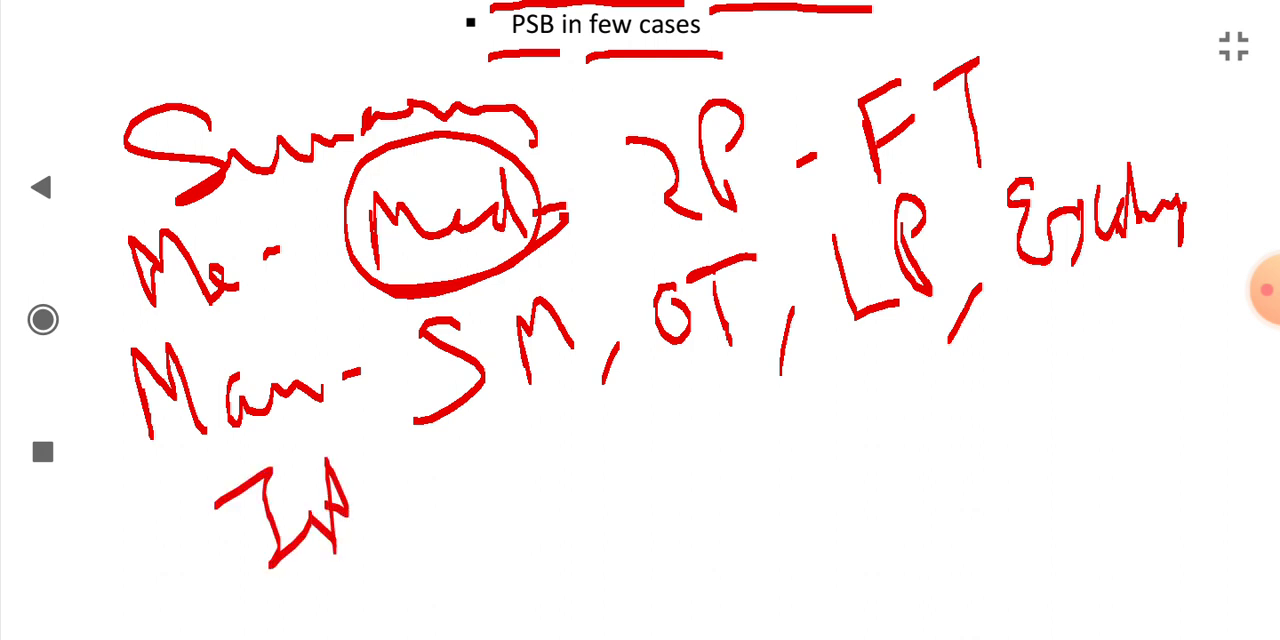
drag(425, 450, 540, 505)
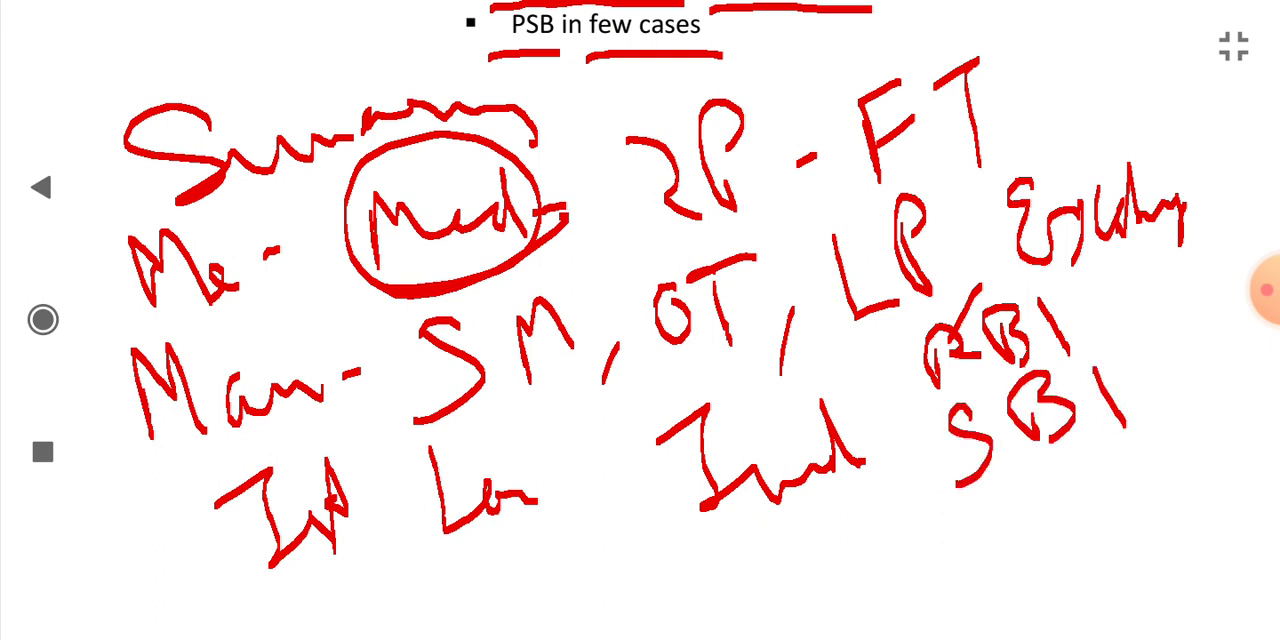
drag(995, 505, 1005, 555)
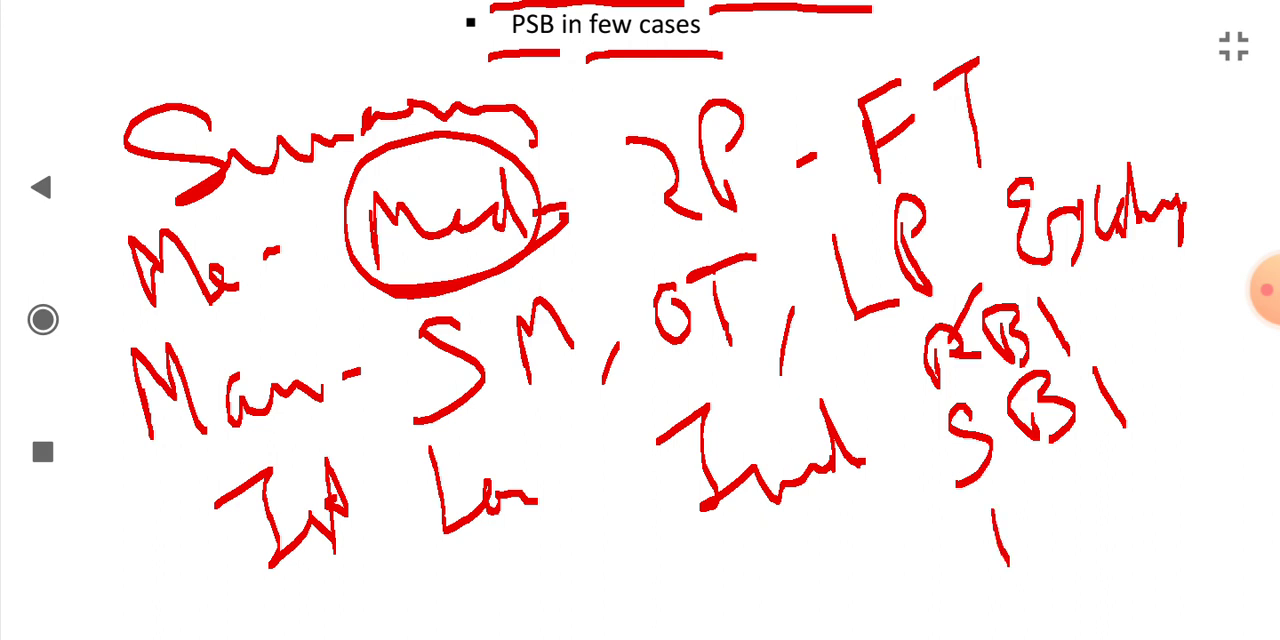
drag(990, 490, 1100, 520)
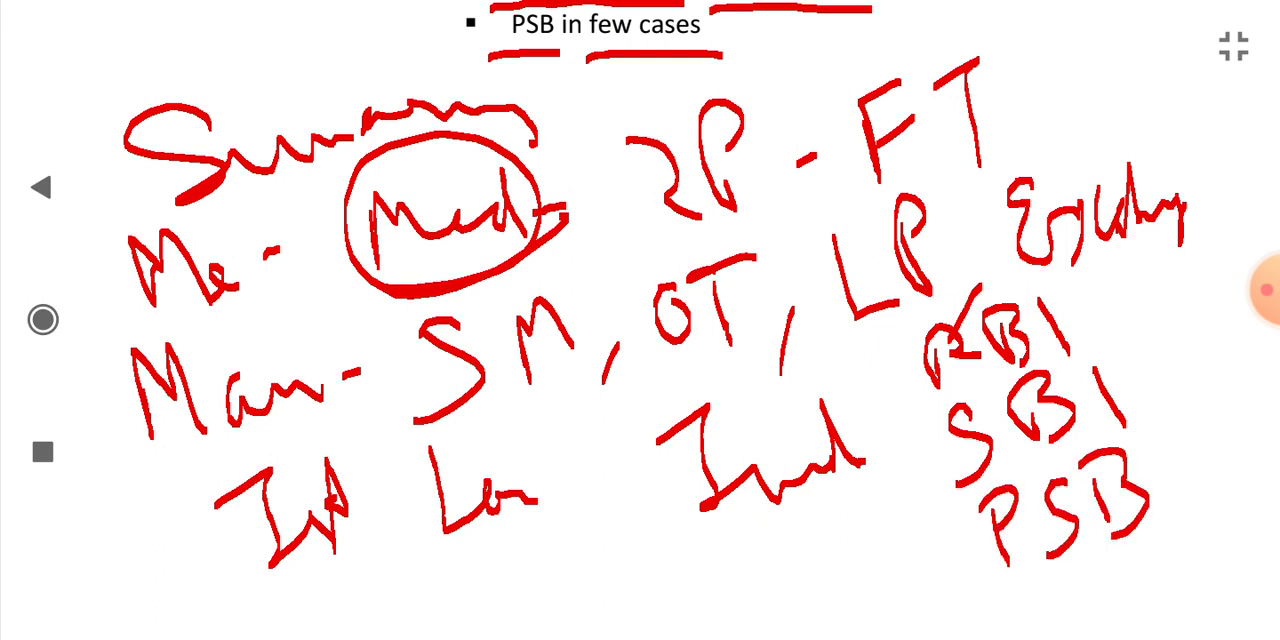
scroll(down, 3)
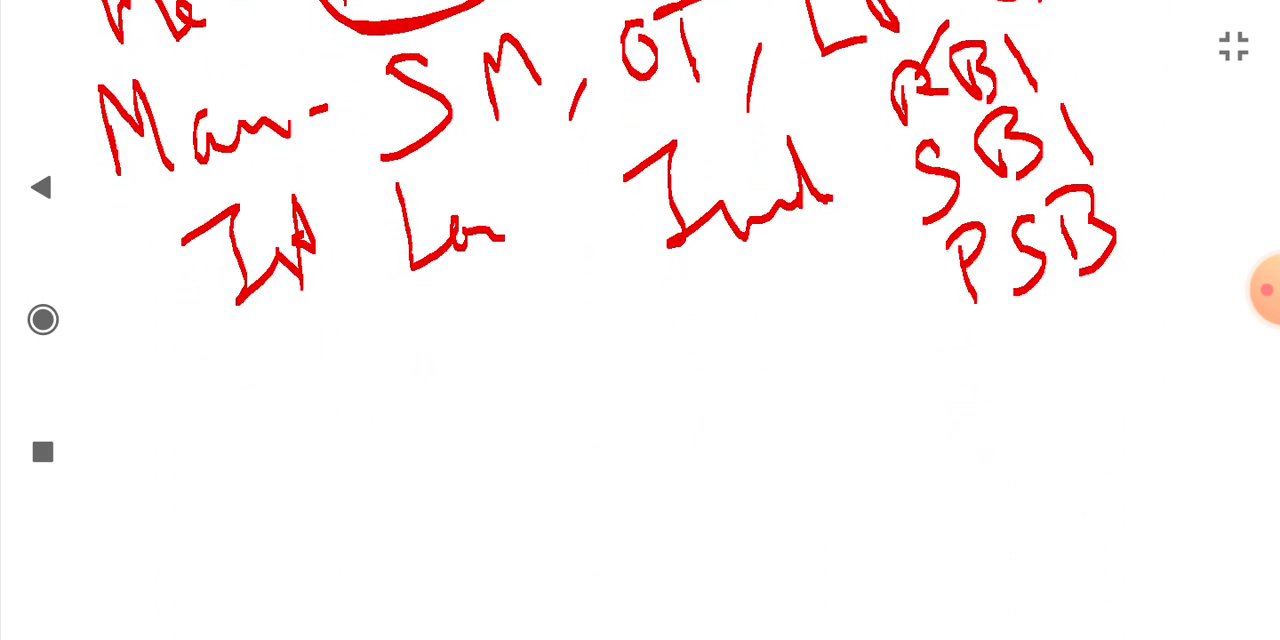